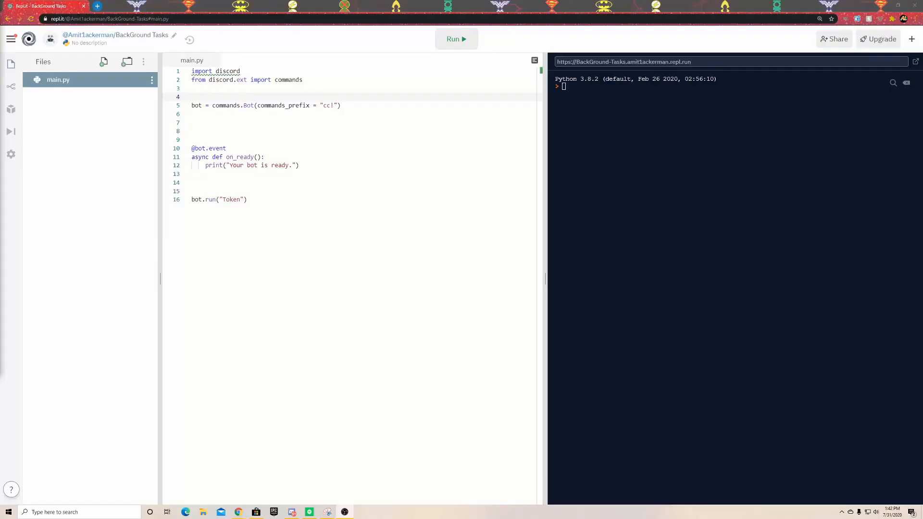
- Extend the import to 'from discord.ext import commands, tasks' and add 'from itertools import cycle'
double_click(227, 71)
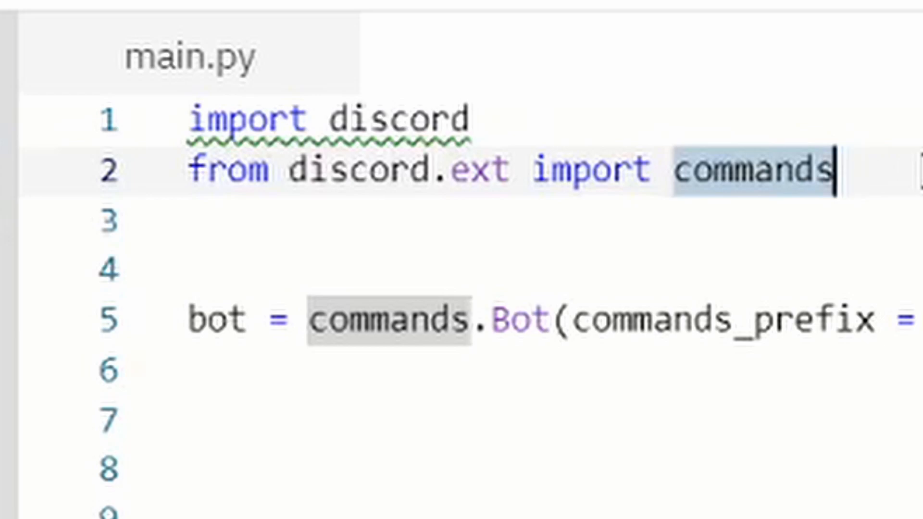
type(", tasks")
type("from itertools")
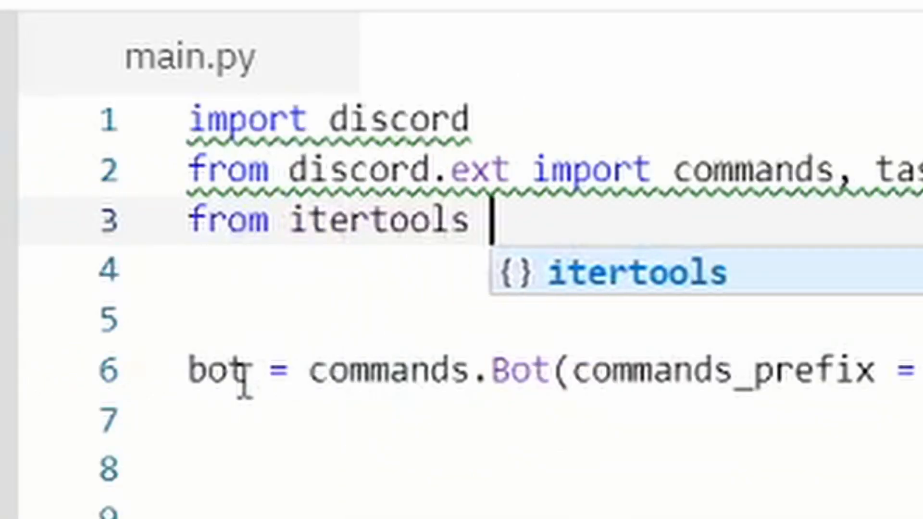
key("Escape")
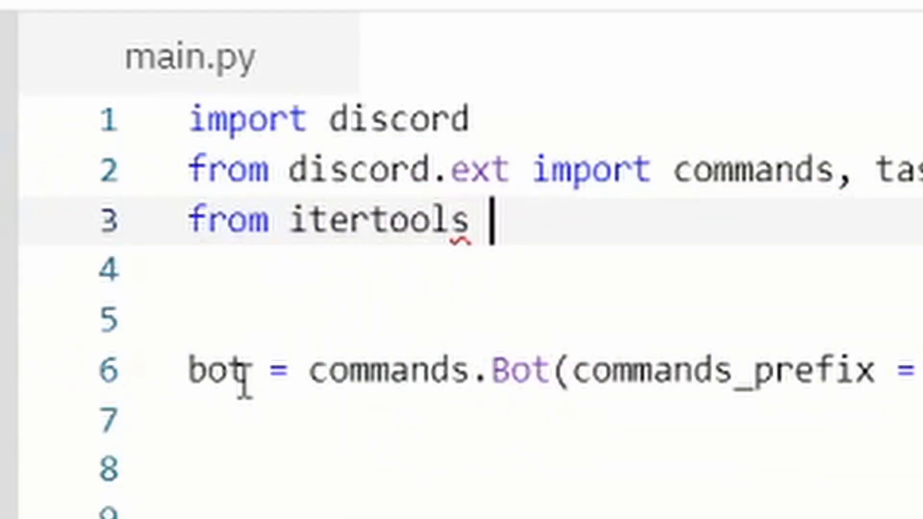
type("import")
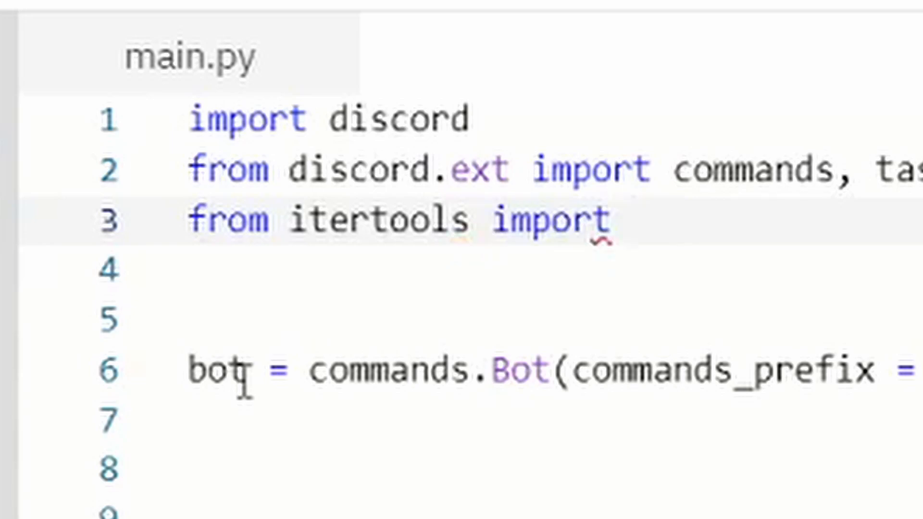
type("cyc")
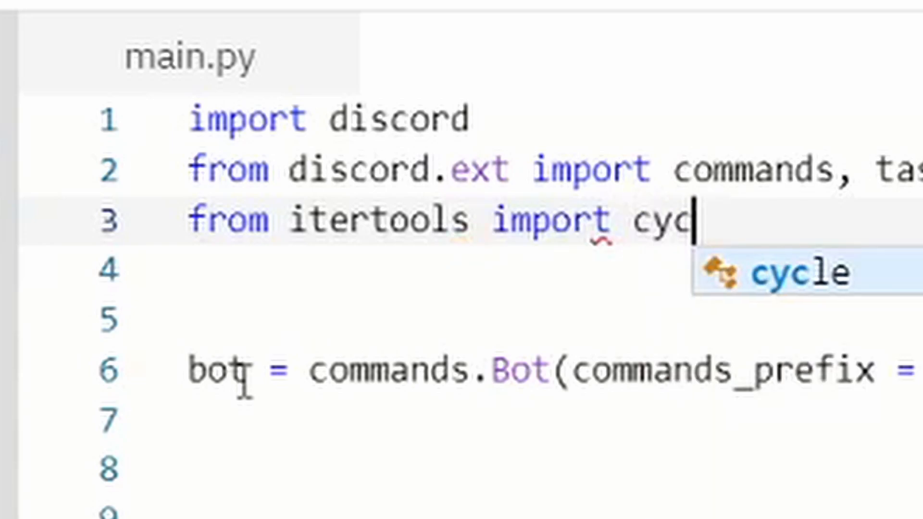
key("Tab")
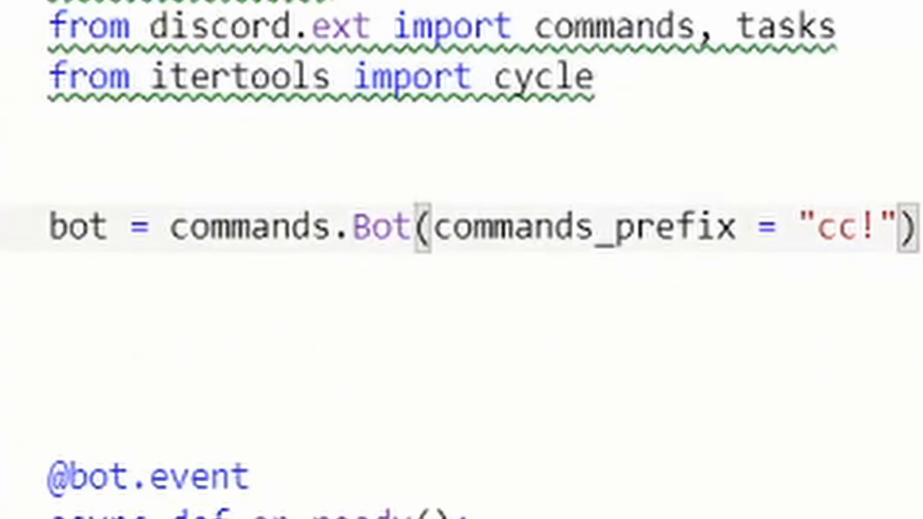
left_click_drag(56, 226, 718, 226)
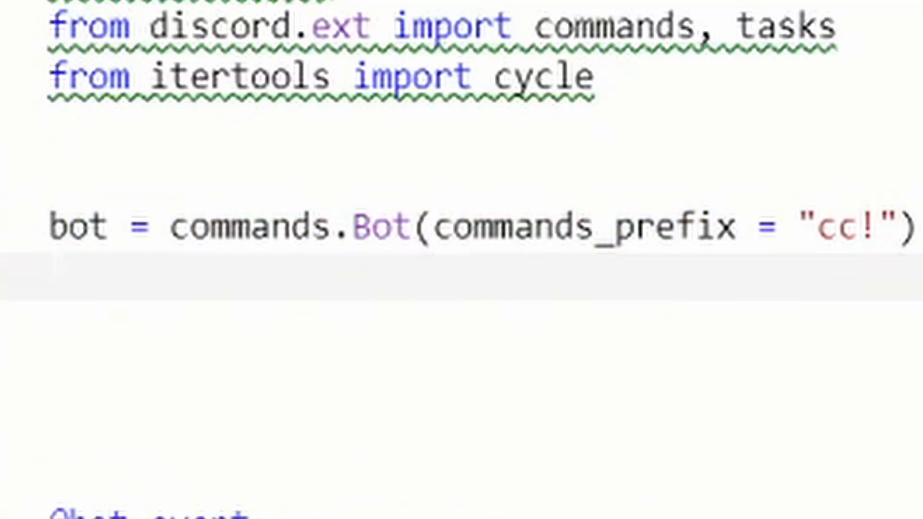
mouse_move(24, 283)
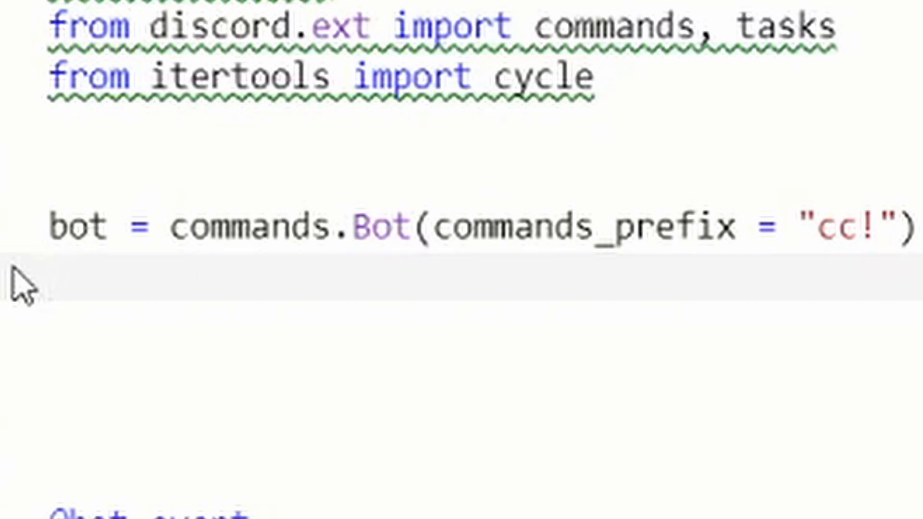
- Under the bot definition, add status = cycle(['Coded By: Your Name','cc!help'])
type("stat")
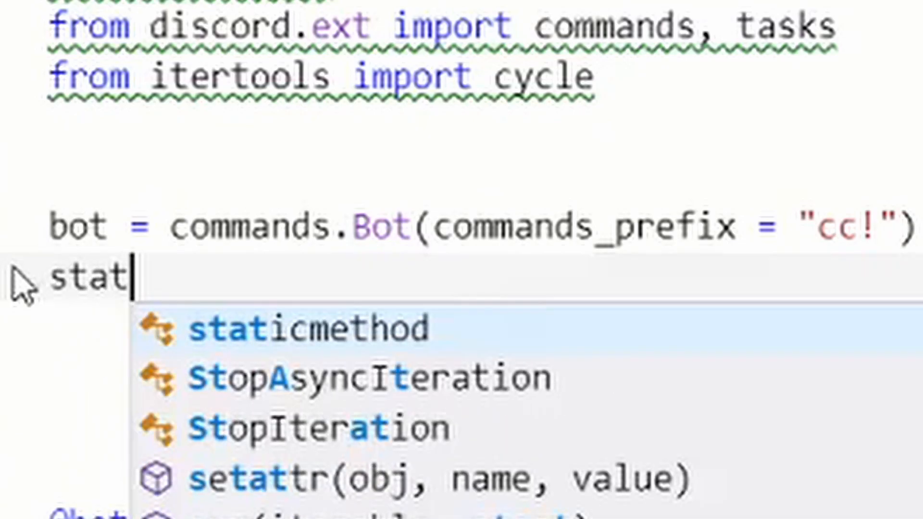
type("us =")
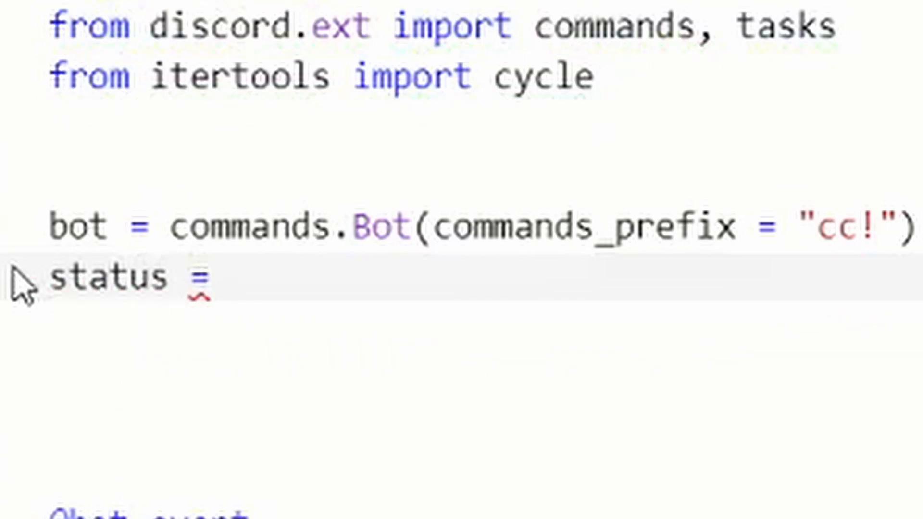
type("cycle(['','")
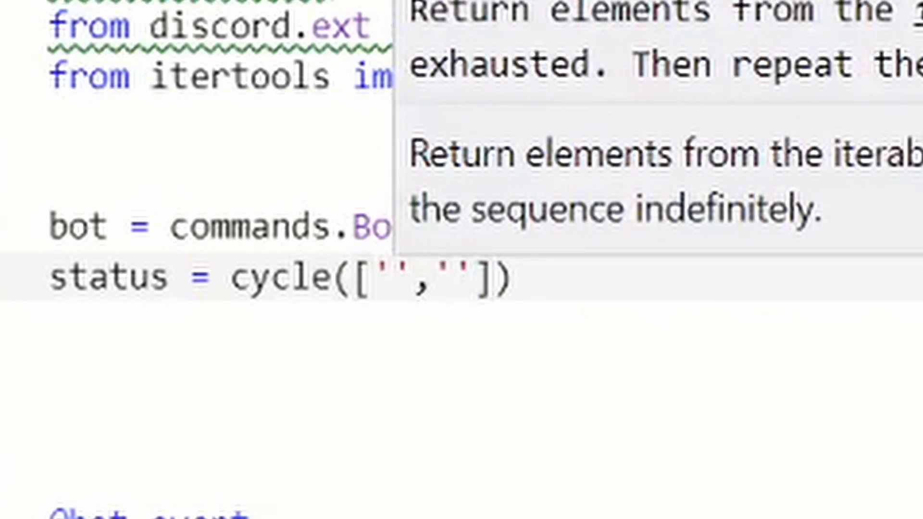
type("C")
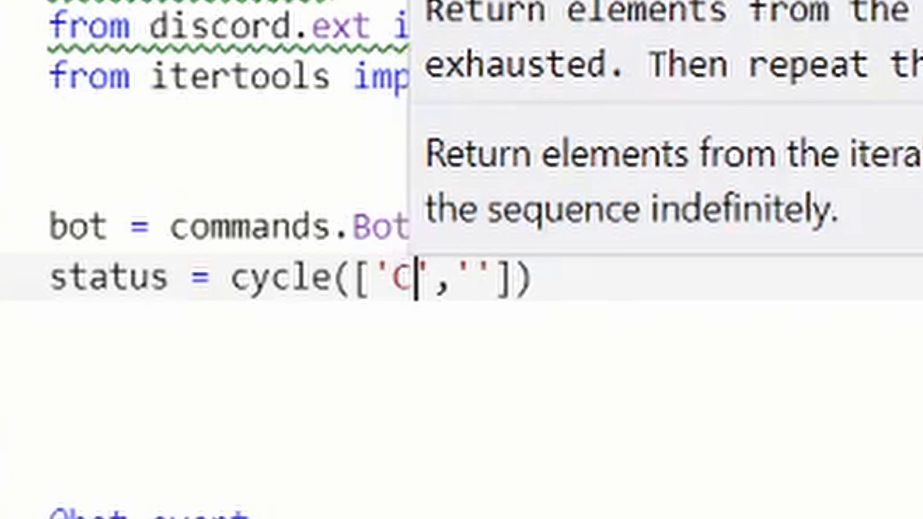
type("oded")
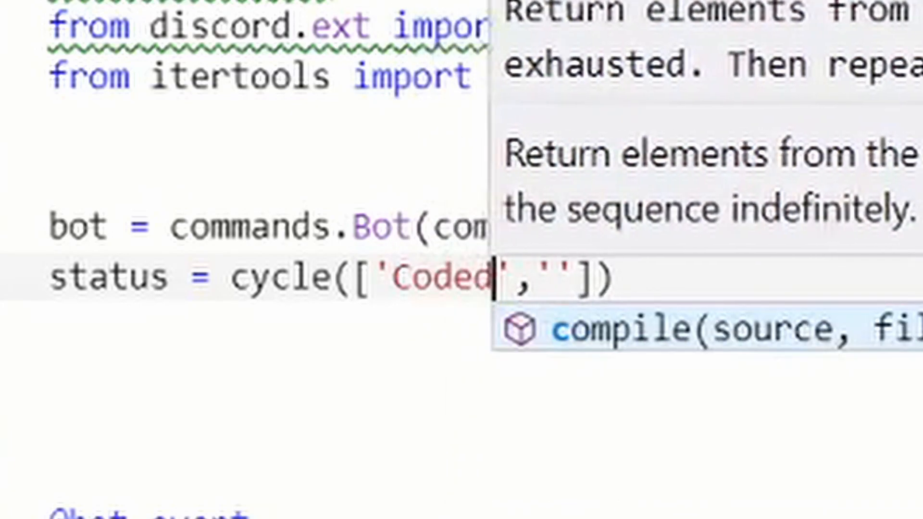
type("By:")
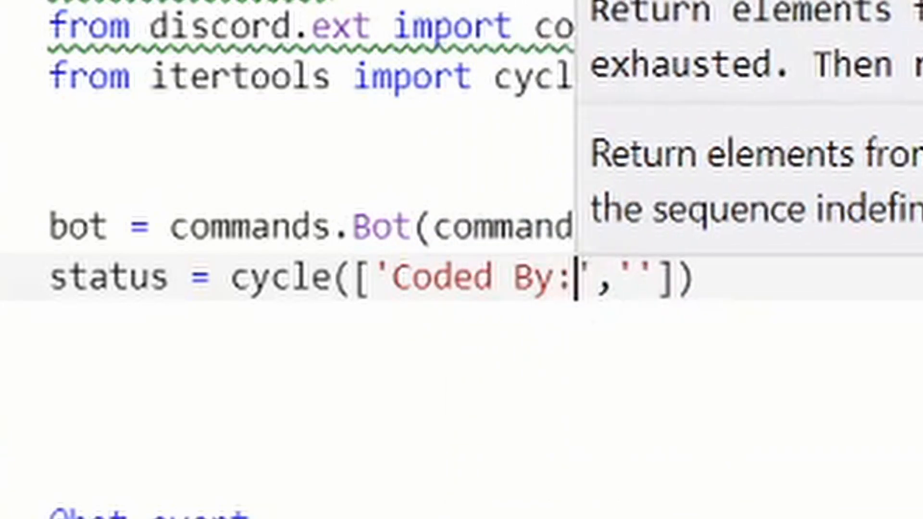
type("Your Name")
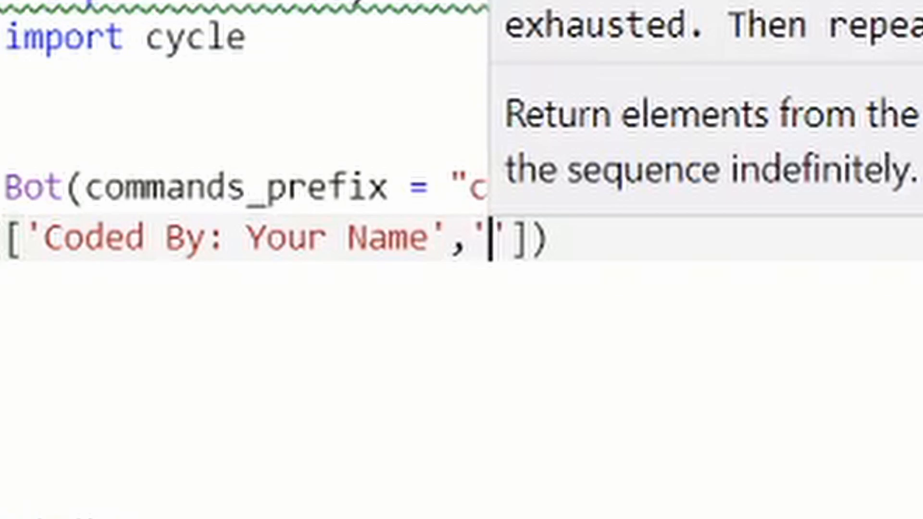
type("c!")
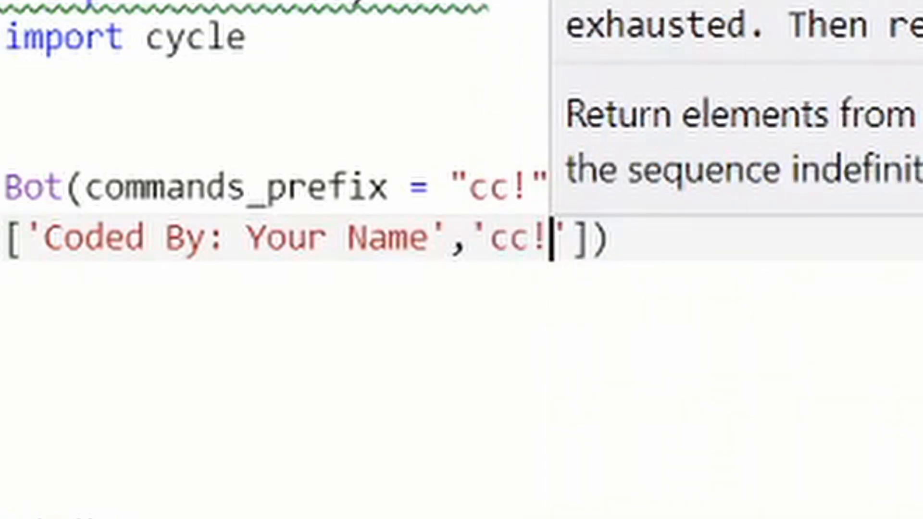
type("h")
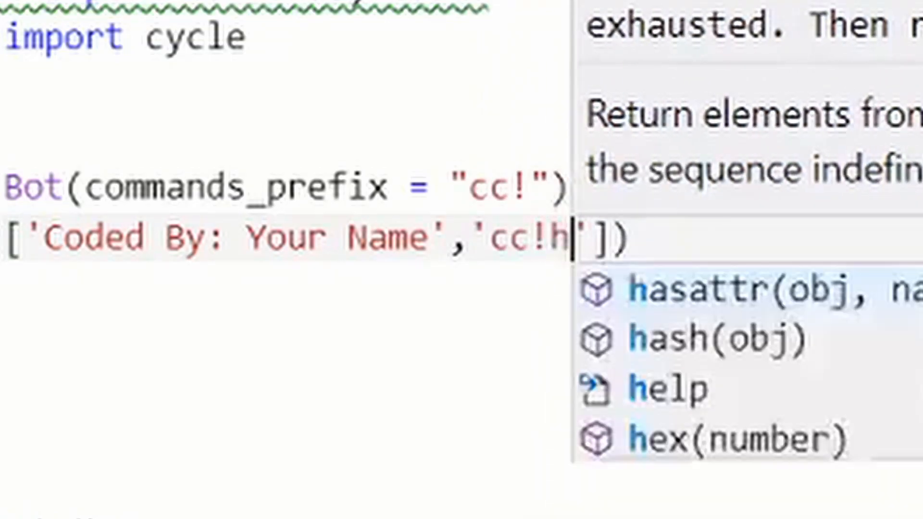
type("elp")
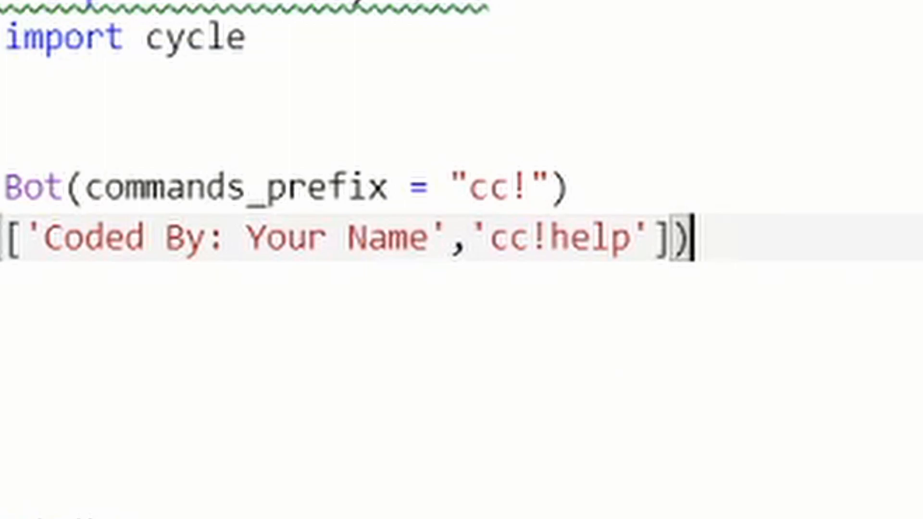
scroll("down", 3)
type("change_status.start()")
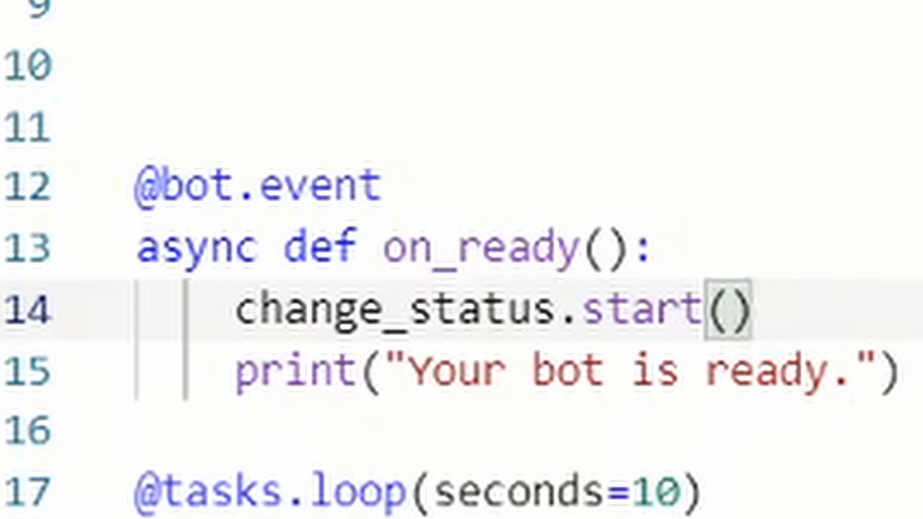
left_click(755, 311)
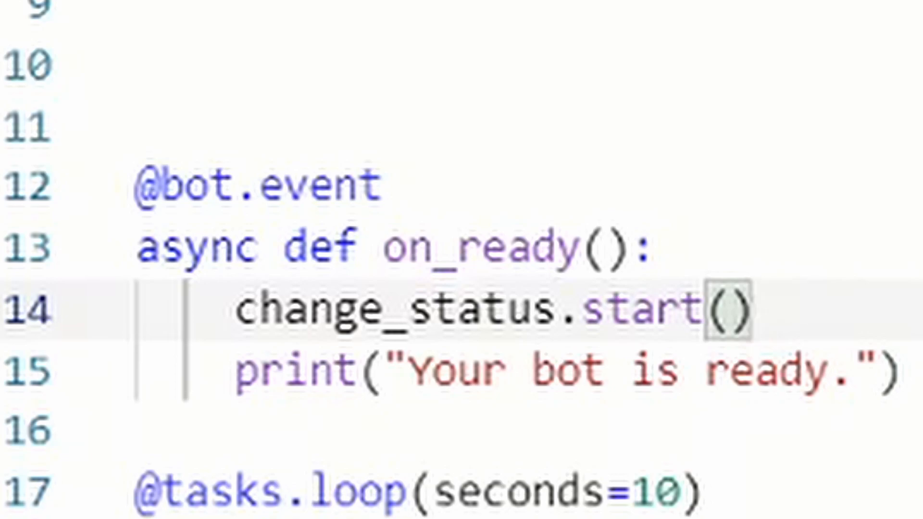
left_click(753, 309)
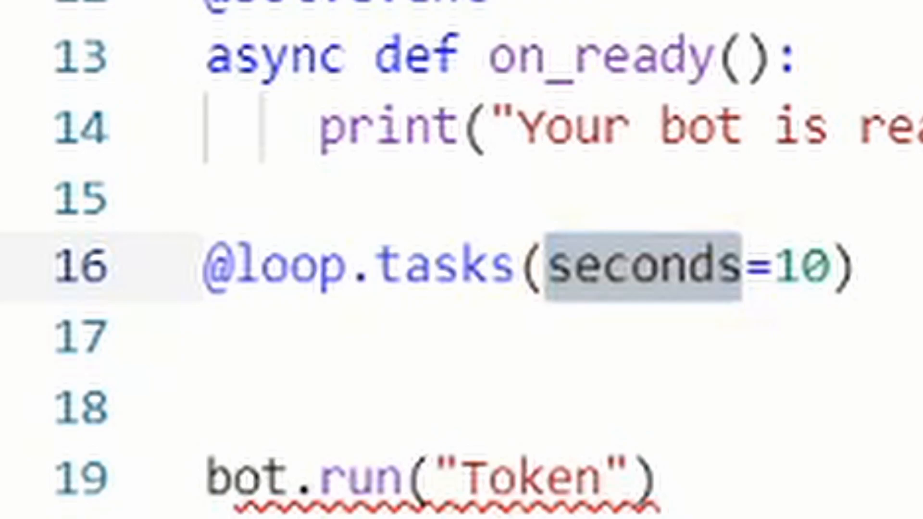
- Define async def change_status(): beneath the 10-second loop decorator
left_click(447, 339)
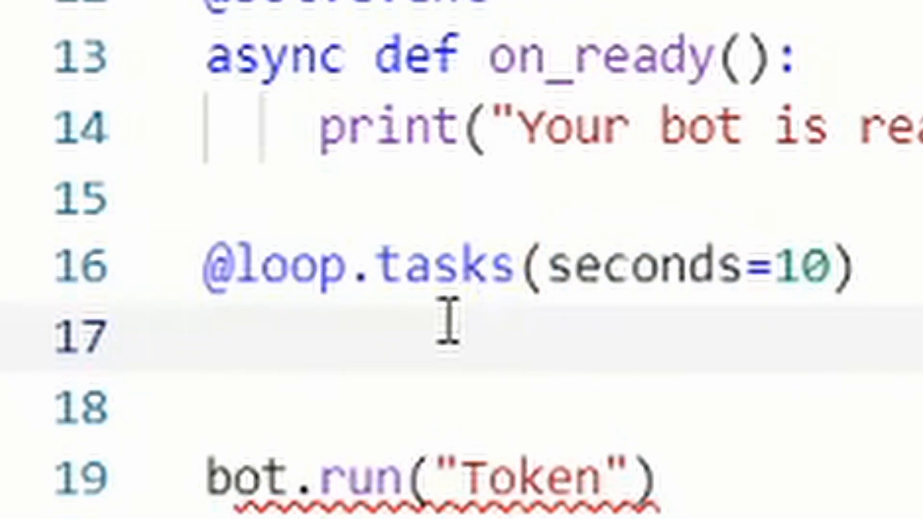
double_click(639, 271)
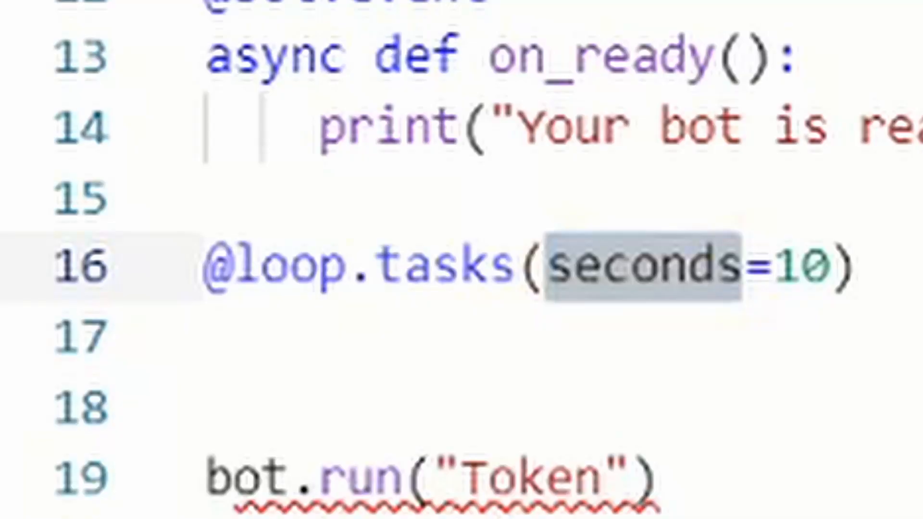
type("async def")
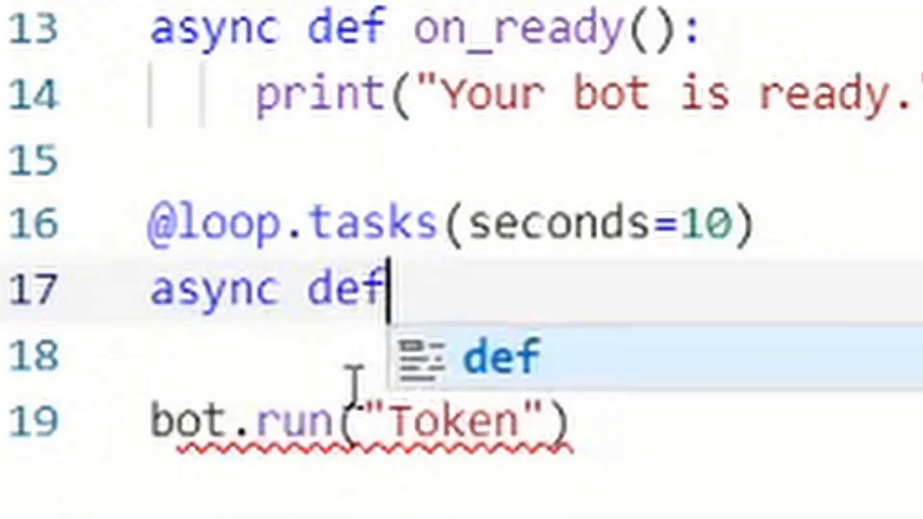
type("change_")
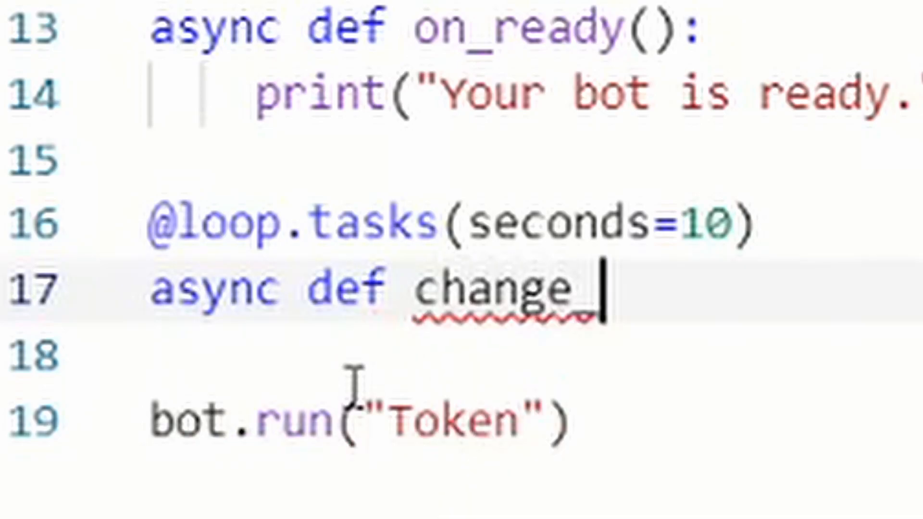
type("st")
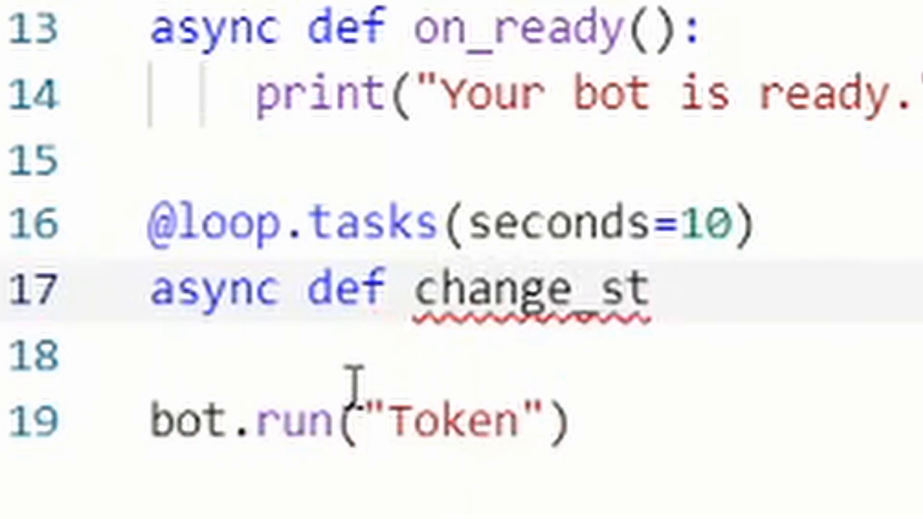
type("atus")
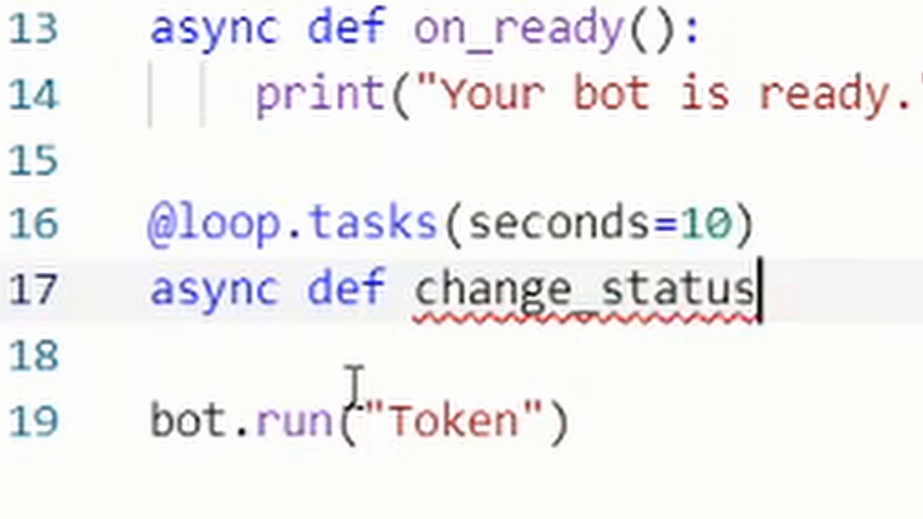
type("():")
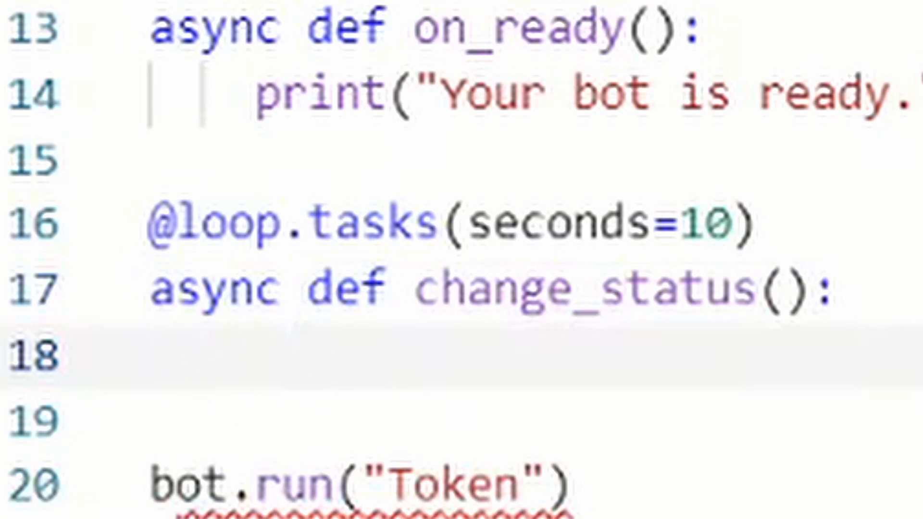
- Make its body await bot.change_presence(activity=discord.Game(next(status)))
type("await bot.change+presen")
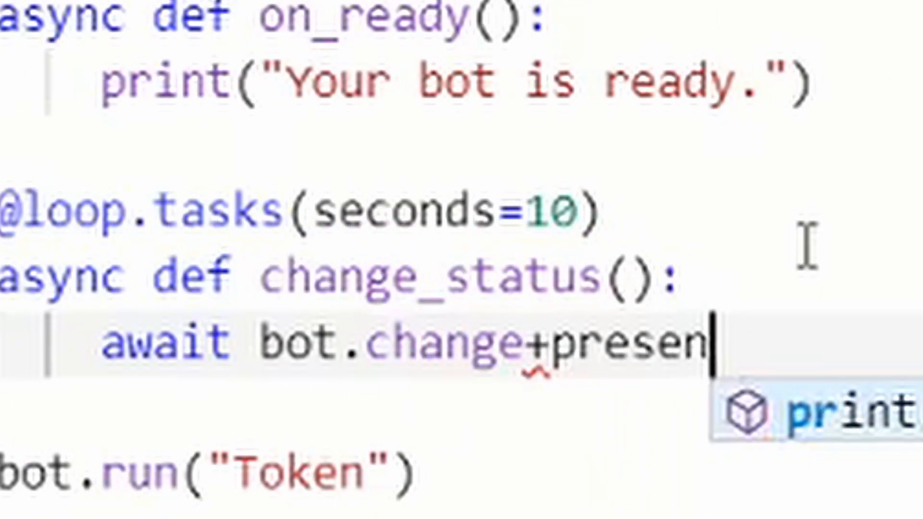
type("ce")
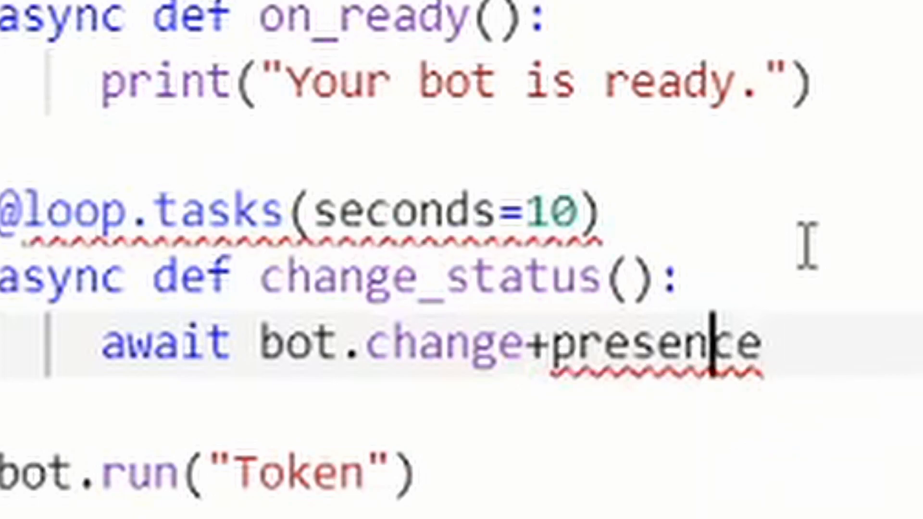
key("Backspace")
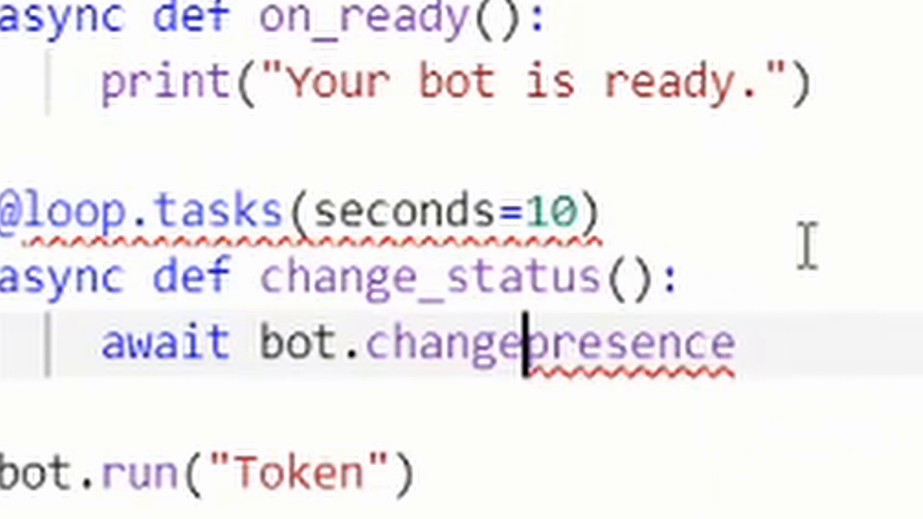
type("(acti")
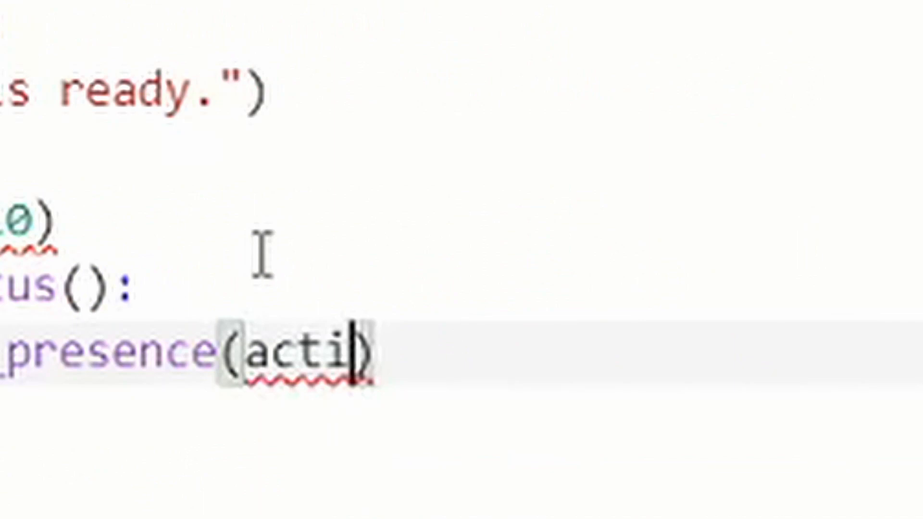
type("vity=")
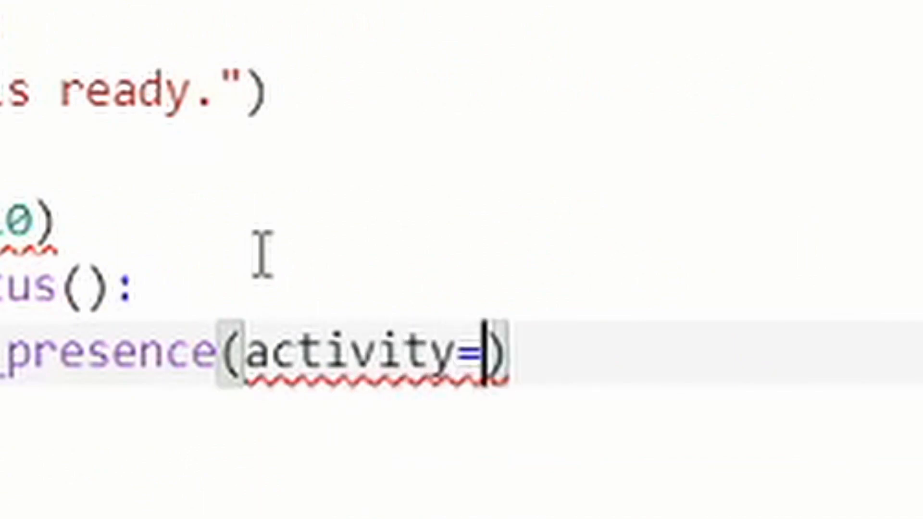
type("discord.Game")
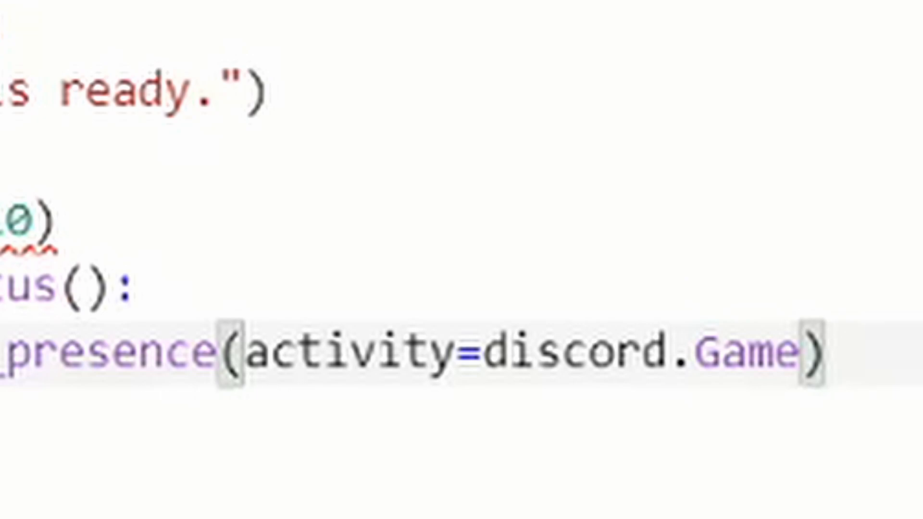
type("next(")
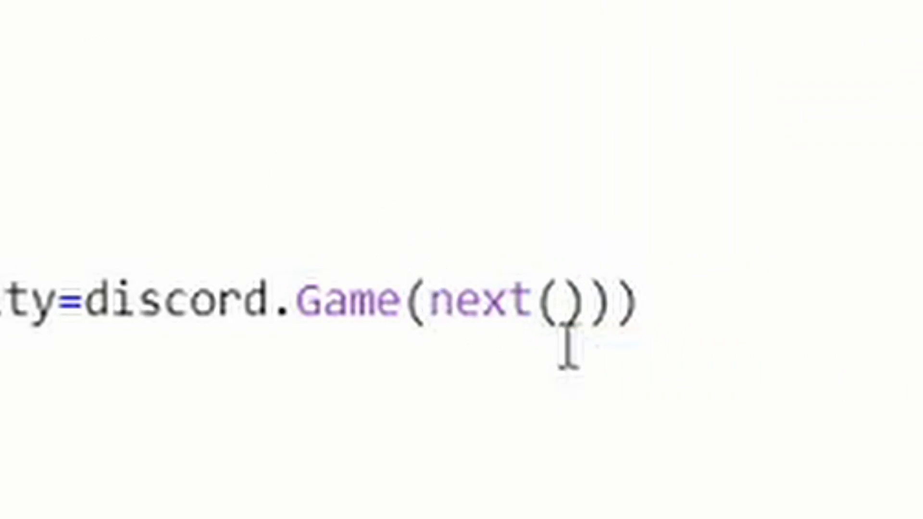
type("status")
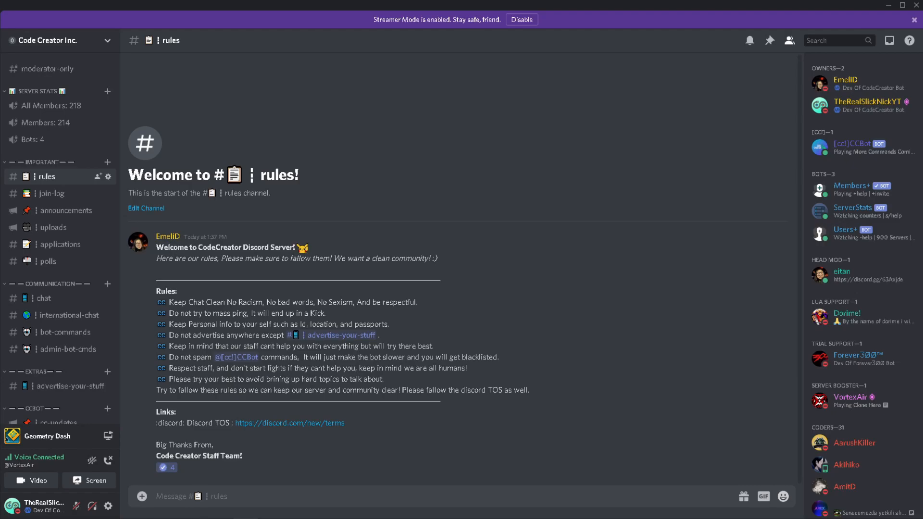
mouse_move(482, 185)
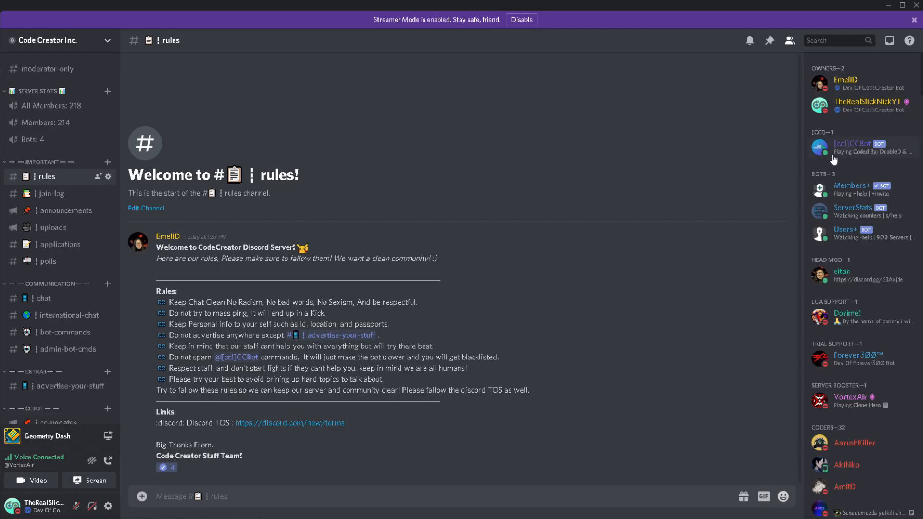
- Open the [cc!]CCBot profile popout from the Discord member list
left_click(852, 144)
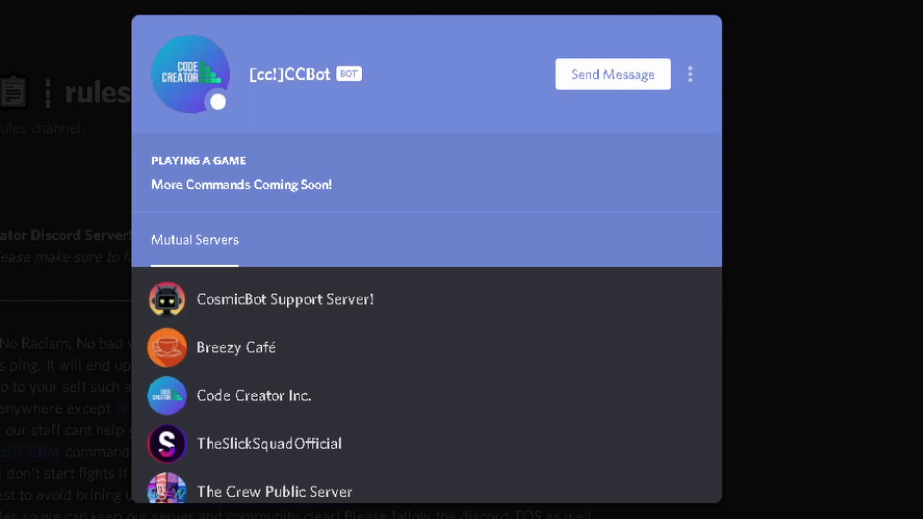
mouse_move(221, 191)
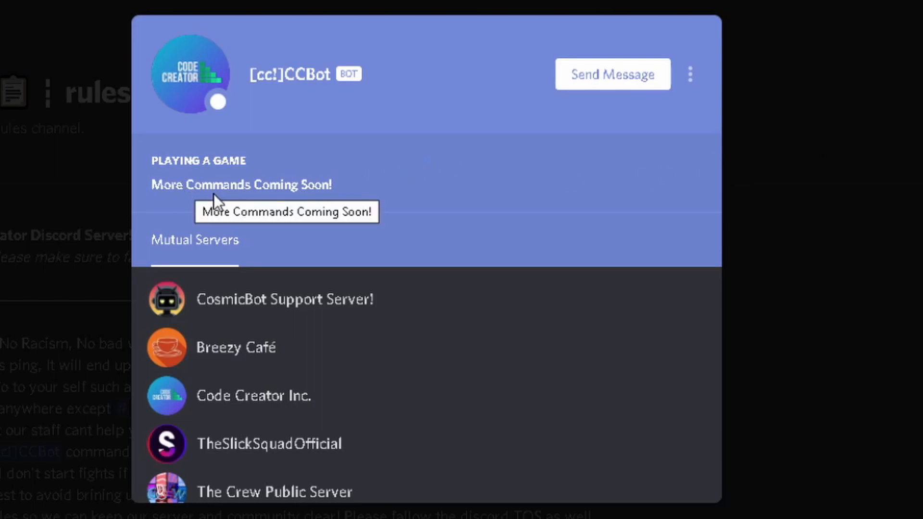